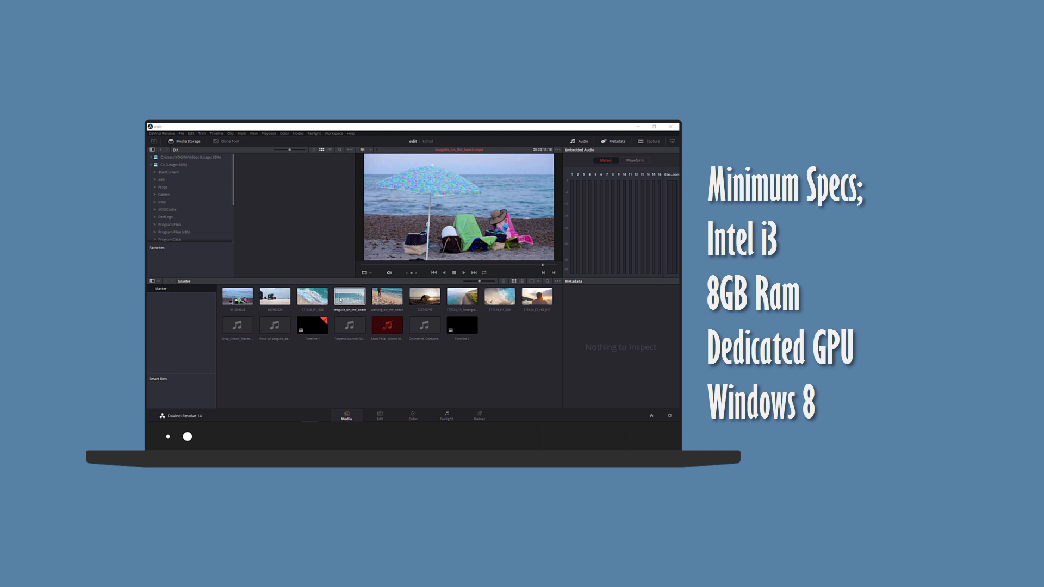
Preview the sunset dog clip, then the beach umbrella clip 611094828, in the Media page viewer.
left_click(386, 295)
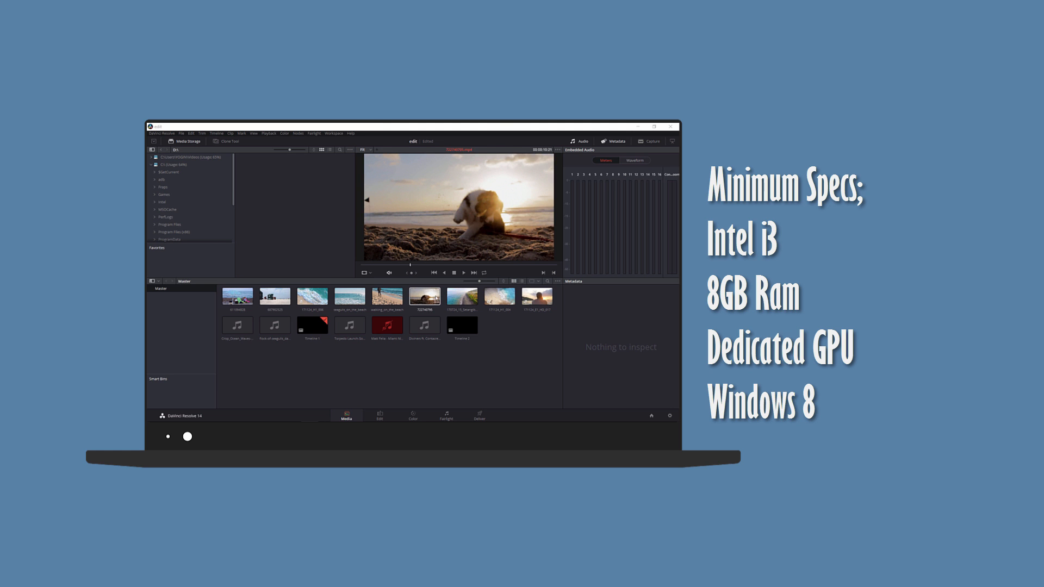
left_click(460, 296)
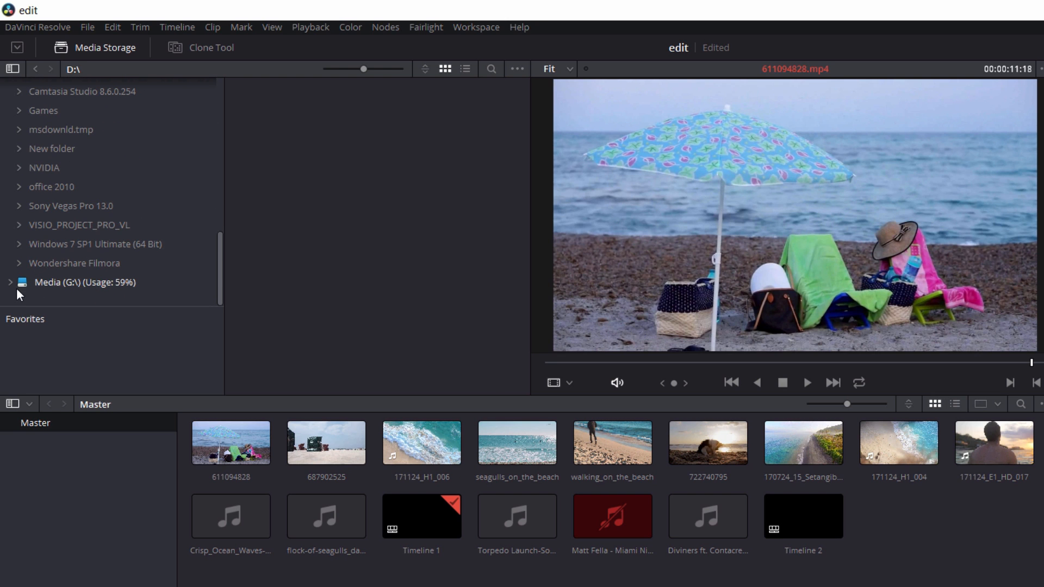
Browse the Media (G:) drive and bring up the context menu for one movie folder.
left_click(85, 282)
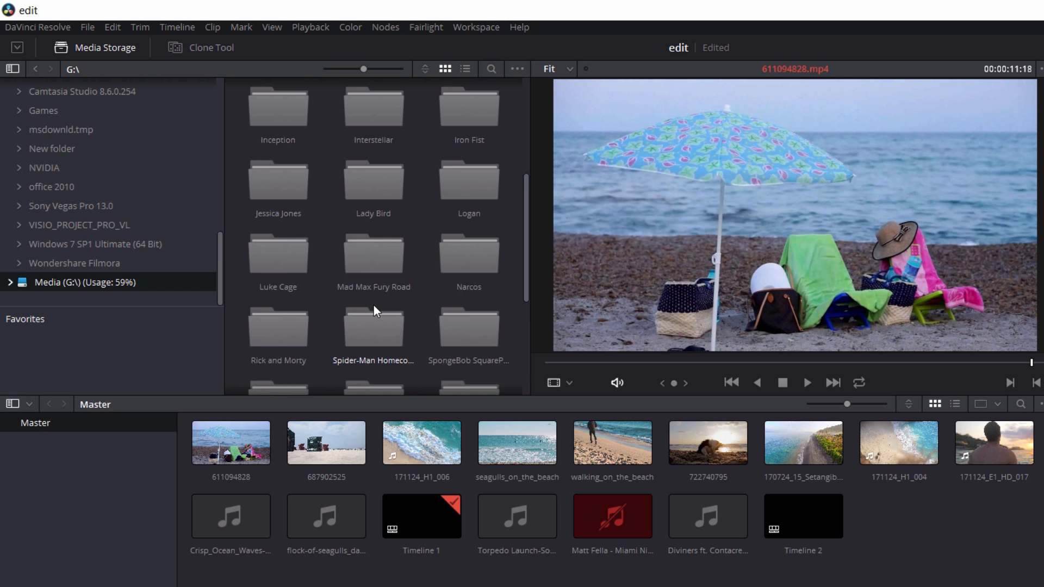
right_click(421, 443)
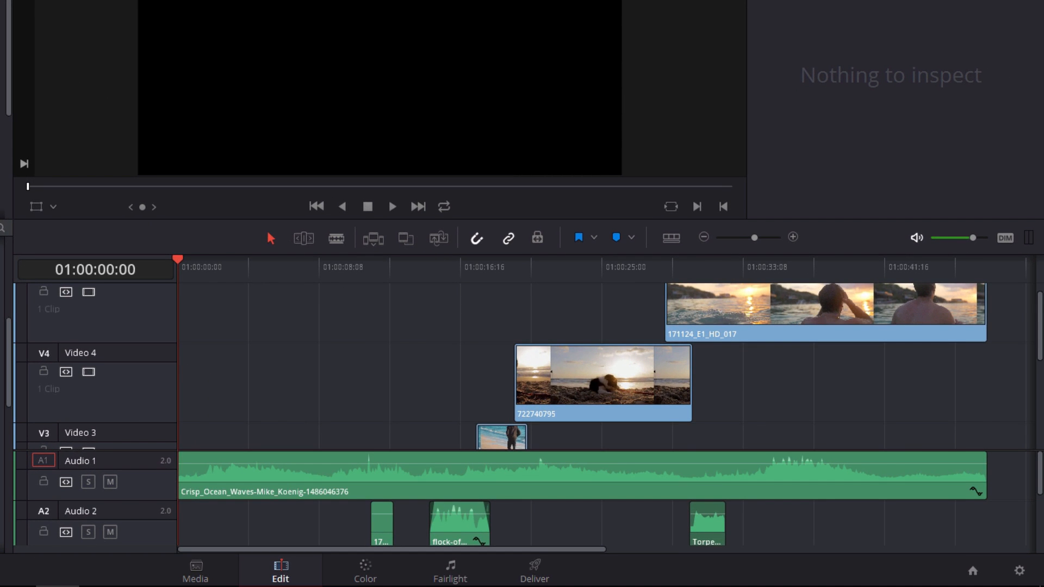
Scroll the Edit page timeline to see the stacked video and audio tracks.
scroll("down", 3)
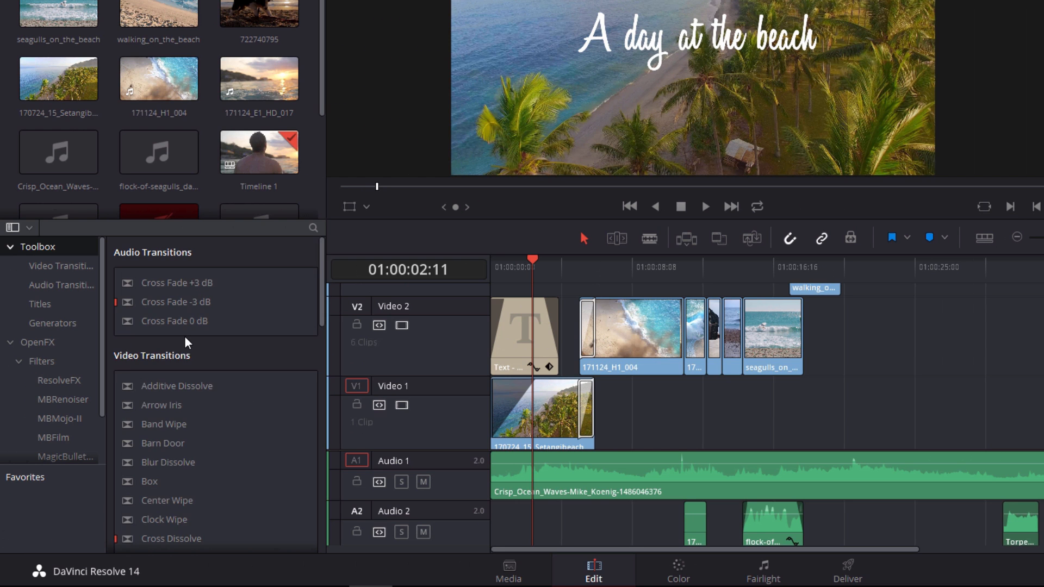
Scroll through the Effects Library Toolbox and OpenFX filters, then go to the Color page.
scroll("down", 3)
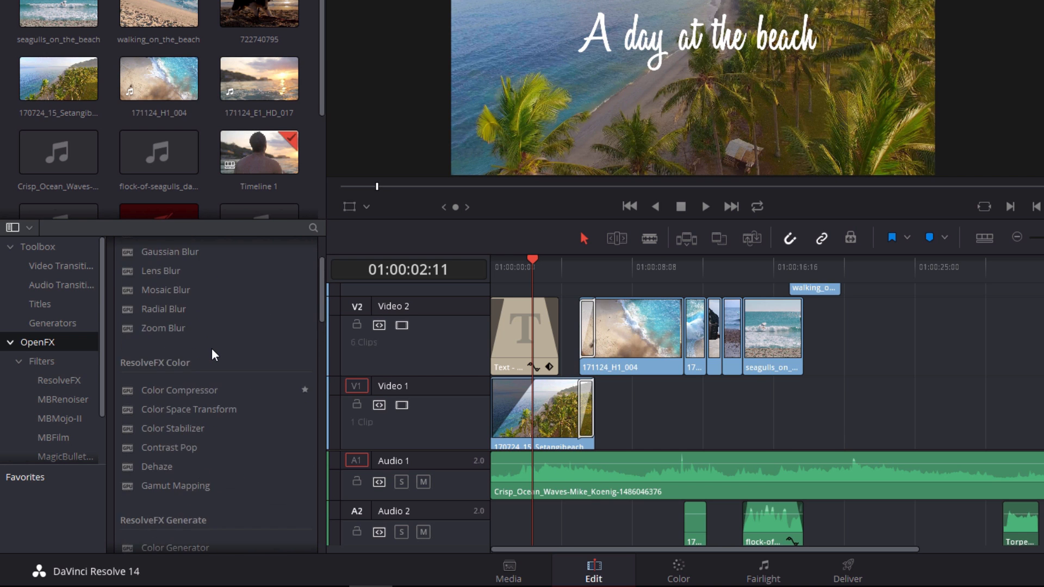
scroll("down", 3)
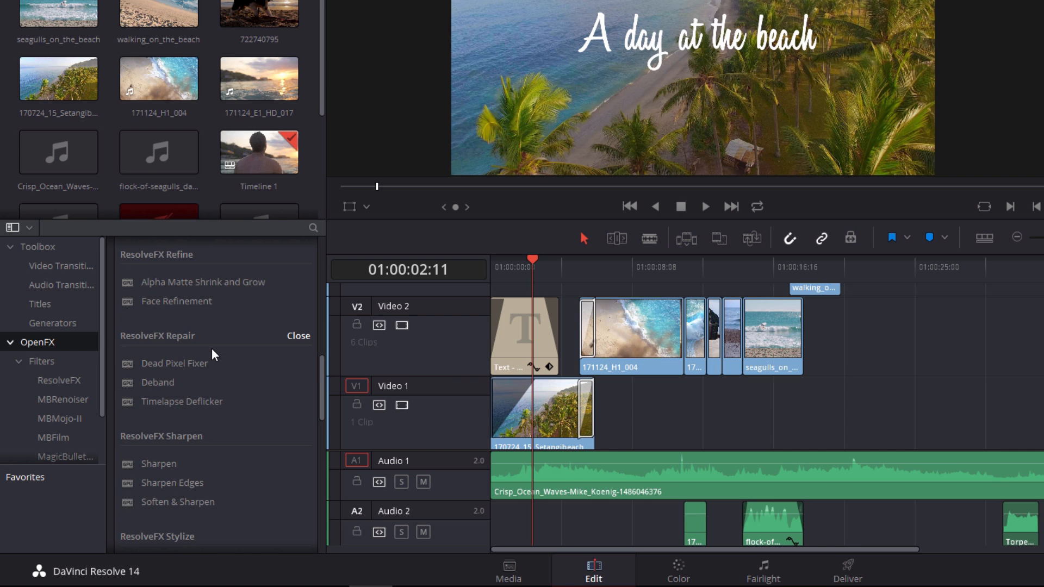
scroll("down", 3)
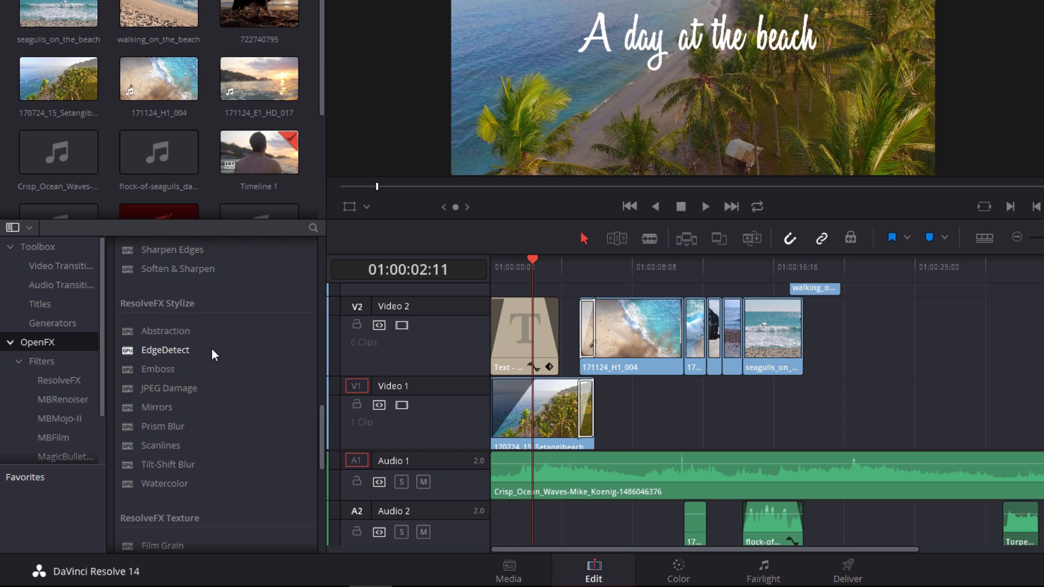
scroll("down", 3)
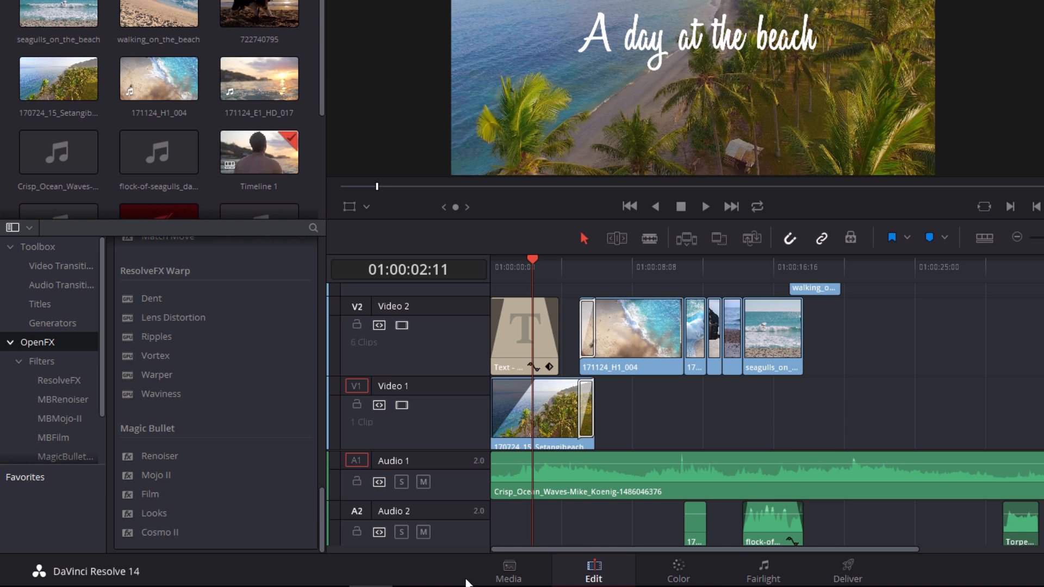
left_click(676, 571)
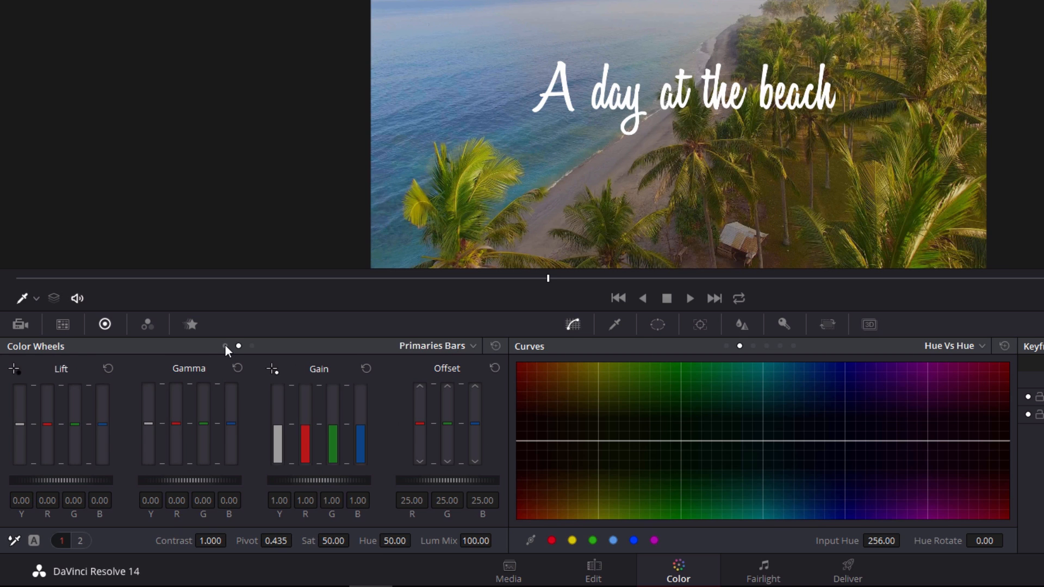
mouse_move(247, 353)
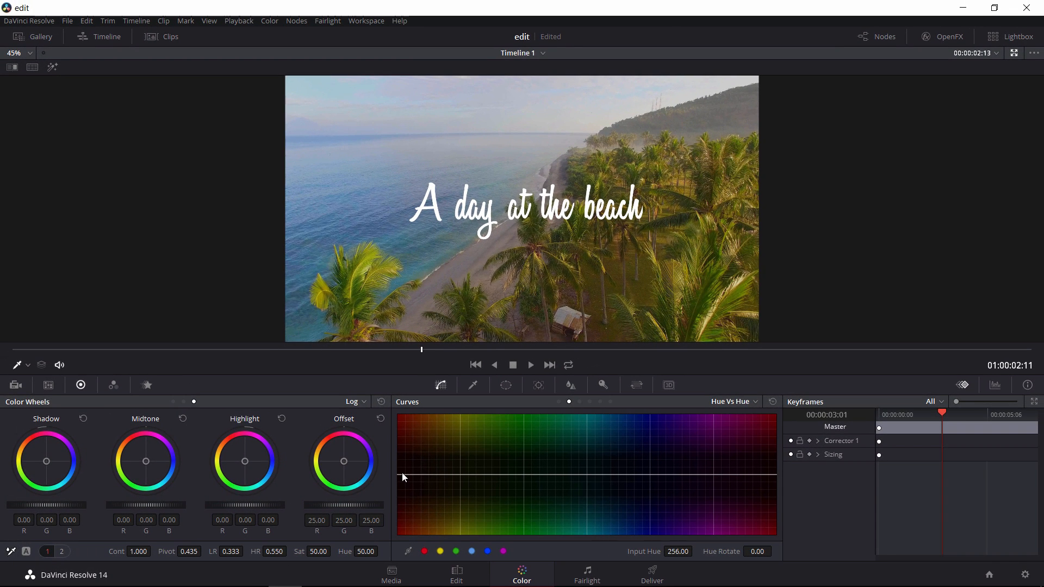
Bend the Hue vs Hue curve to push the palm greens toward orange.
left_click_drag(401, 472, 435, 469)
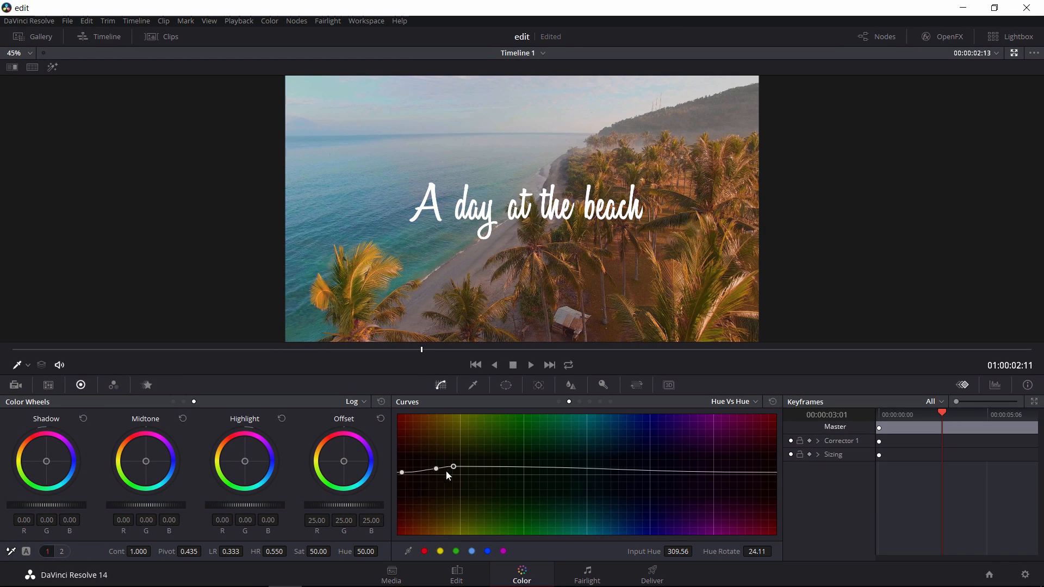
left_click_drag(435, 468, 430, 462)
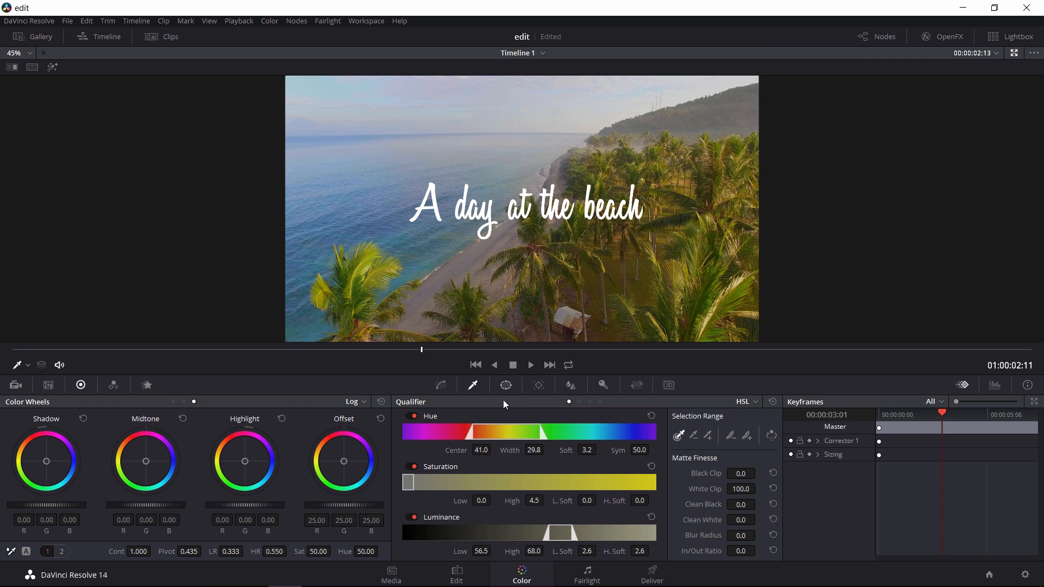
Add a Circle window around the title, view the Blur palette, then go to Fairlight.
left_click(505, 385)
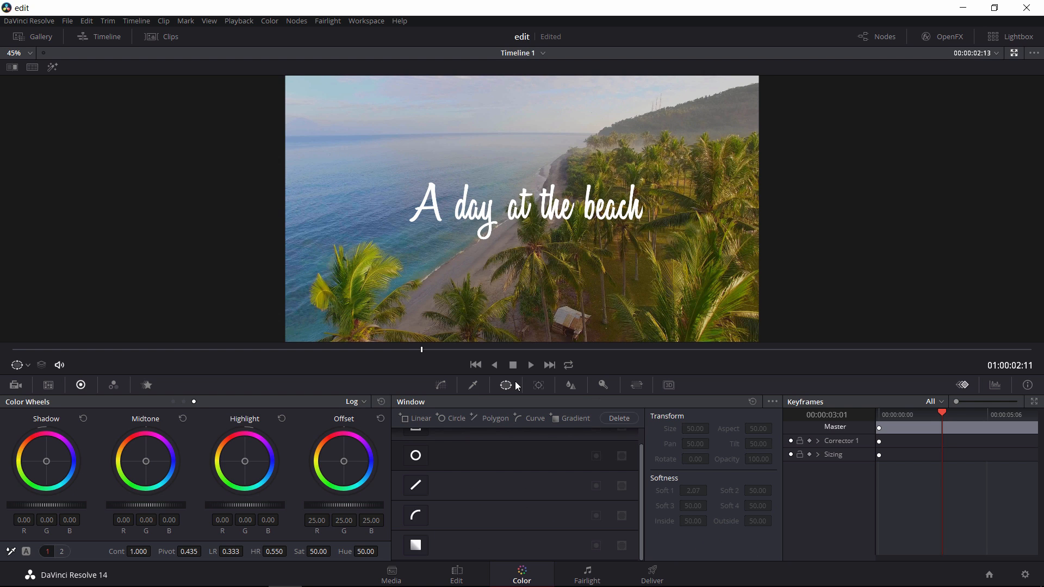
left_click(415, 455)
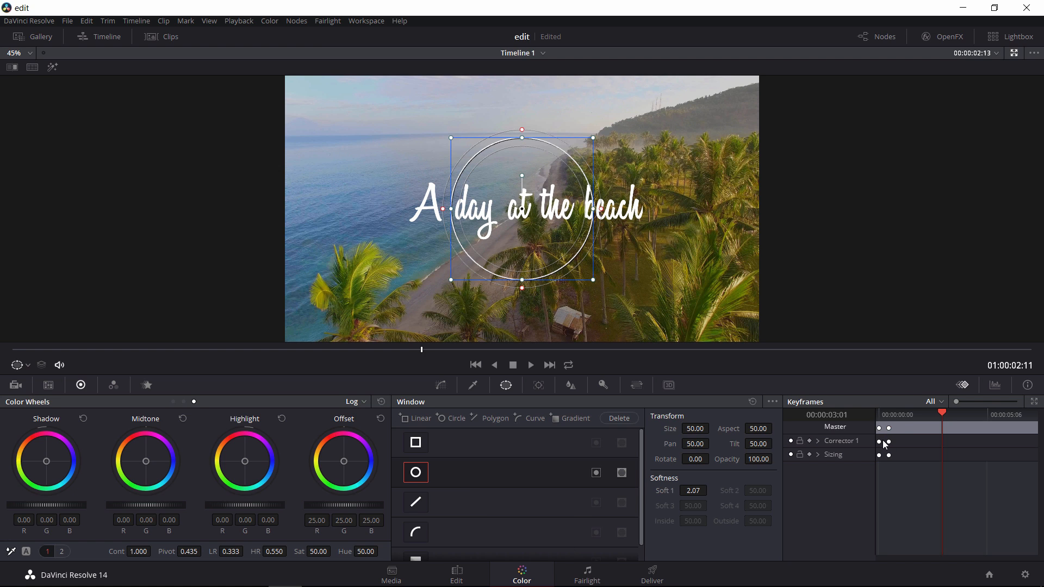
mouse_move(585, 400)
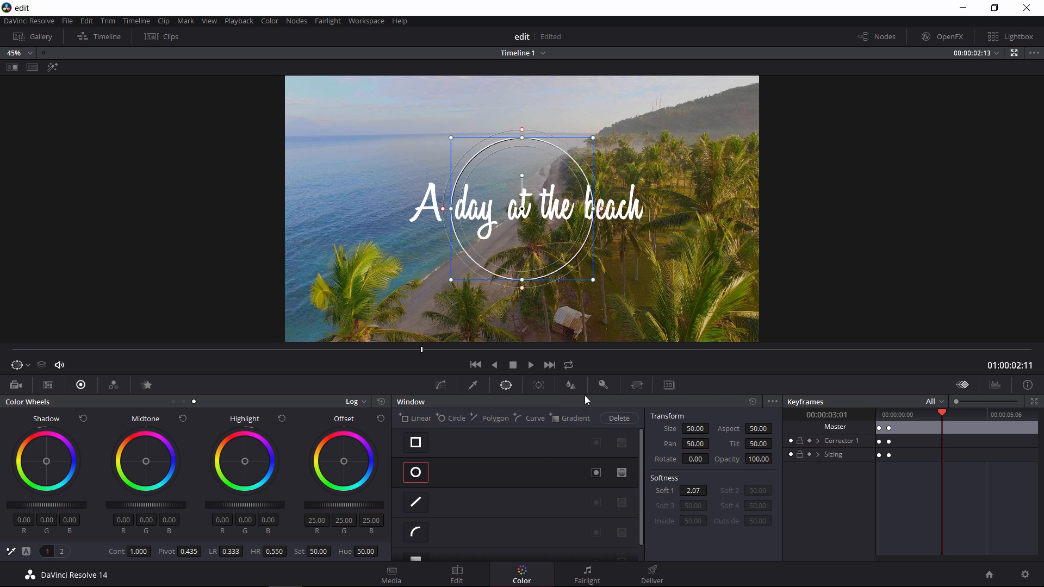
left_click(569, 385)
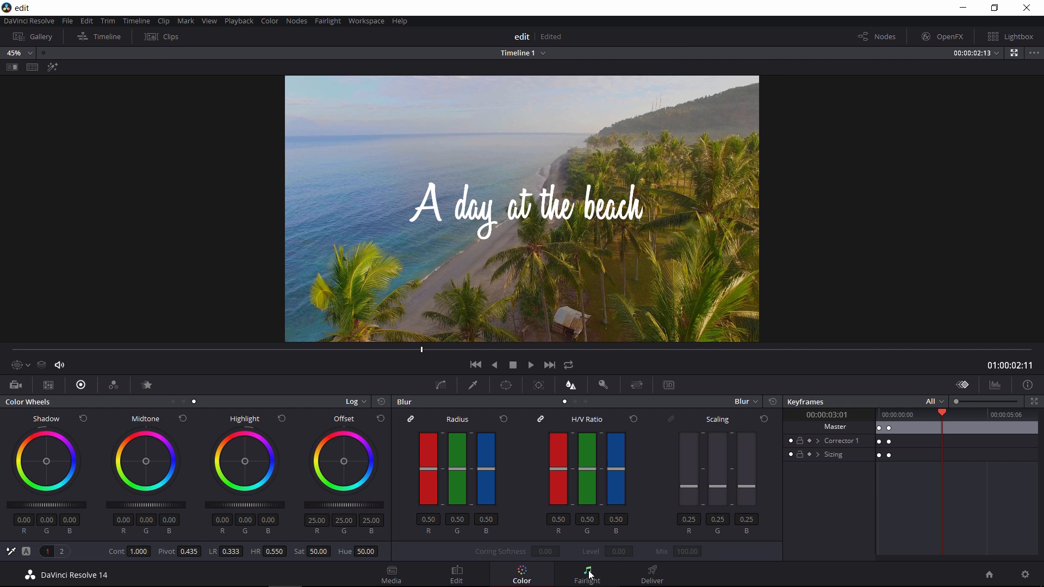
left_click(586, 574)
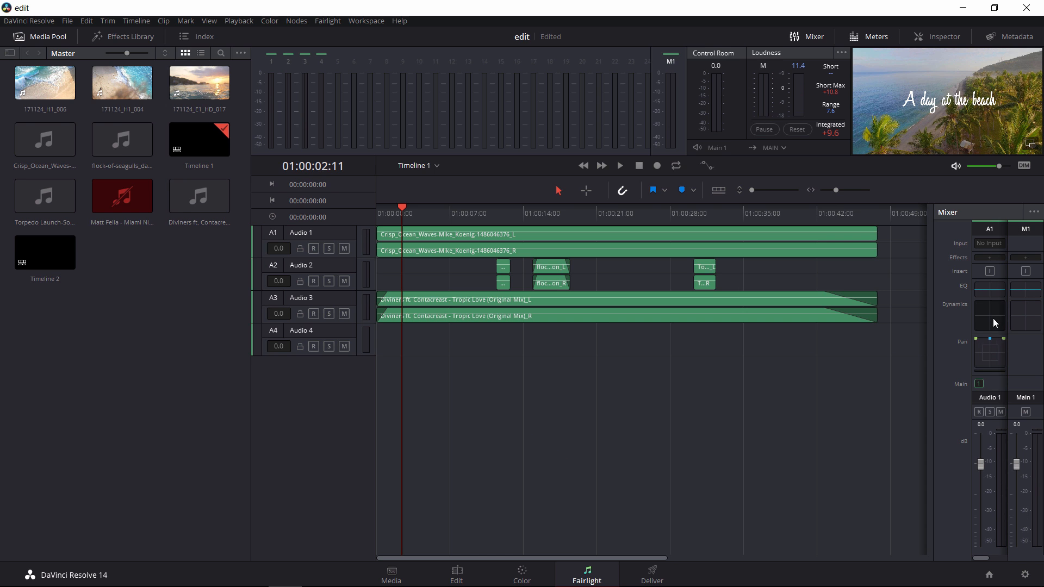
Turn on Gate and Compressor dynamics for Audio 1, then go to the Deliver page.
left_click(988, 317)
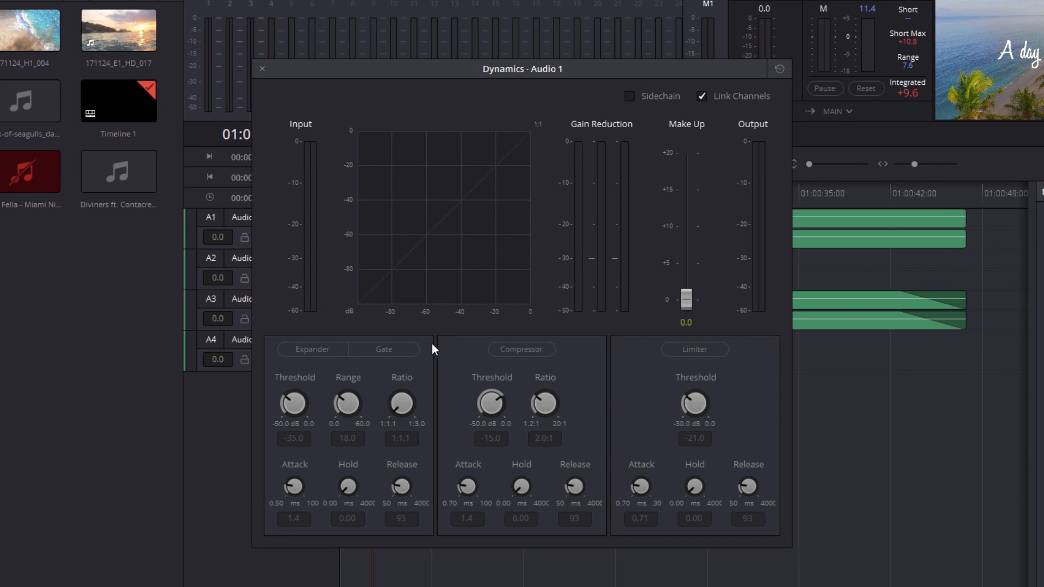
left_click(311, 349)
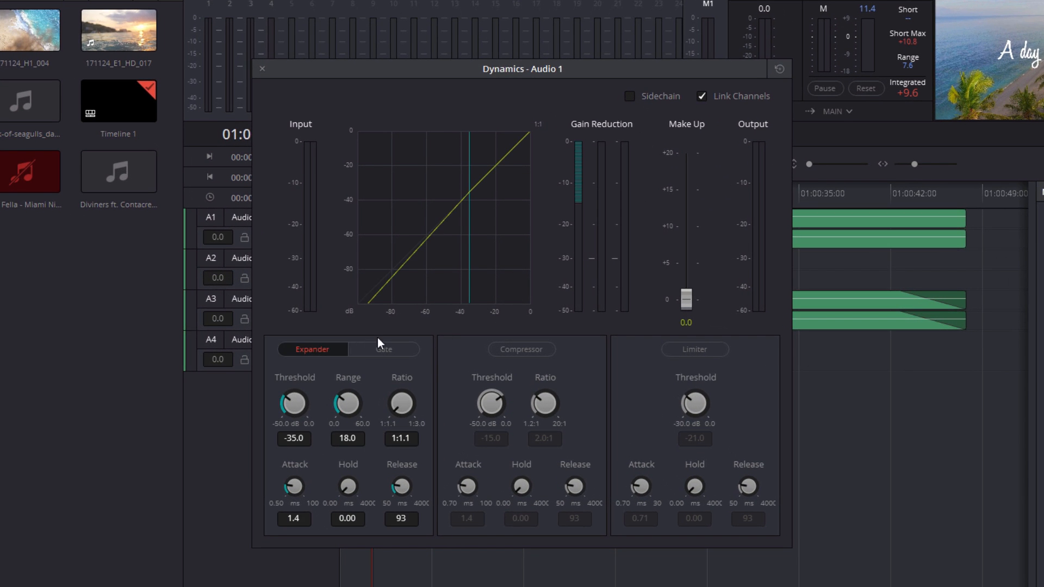
left_click(383, 349)
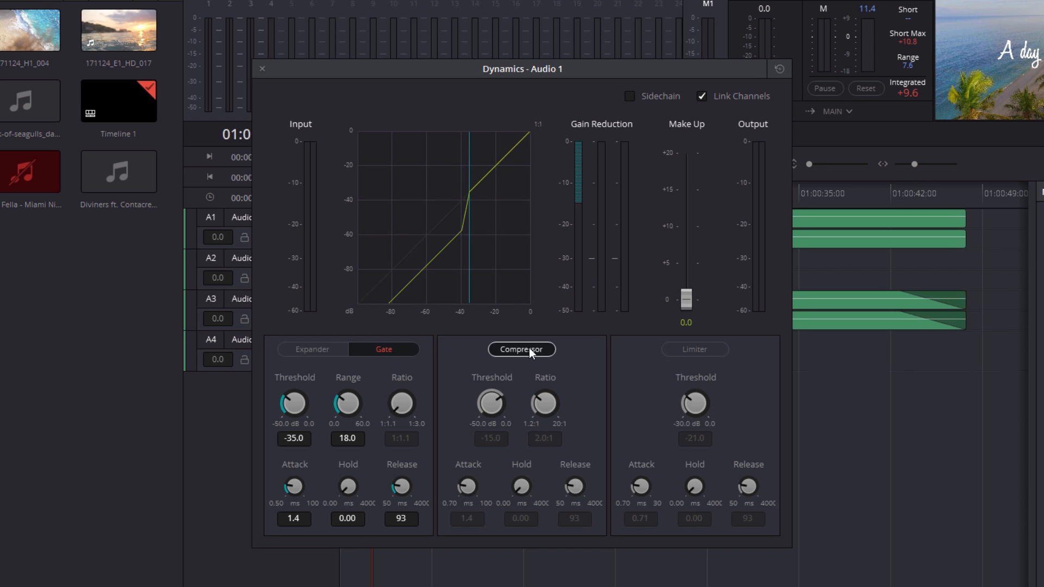
left_click(521, 350)
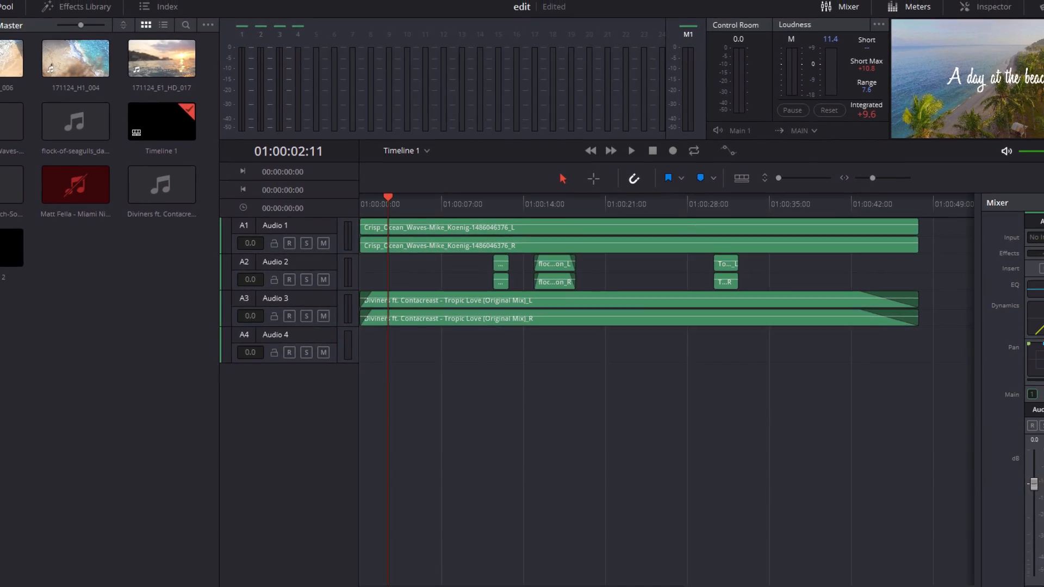
left_click(650, 574)
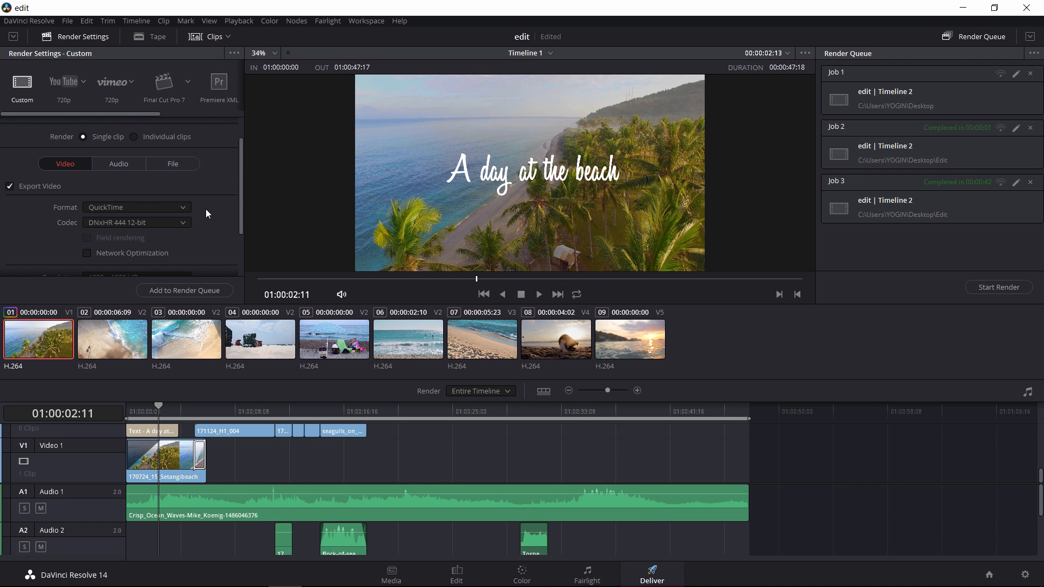
Review the QuickTime DNxHR 444 12-bit render settings in the Render Settings panel.
left_click(136, 207)
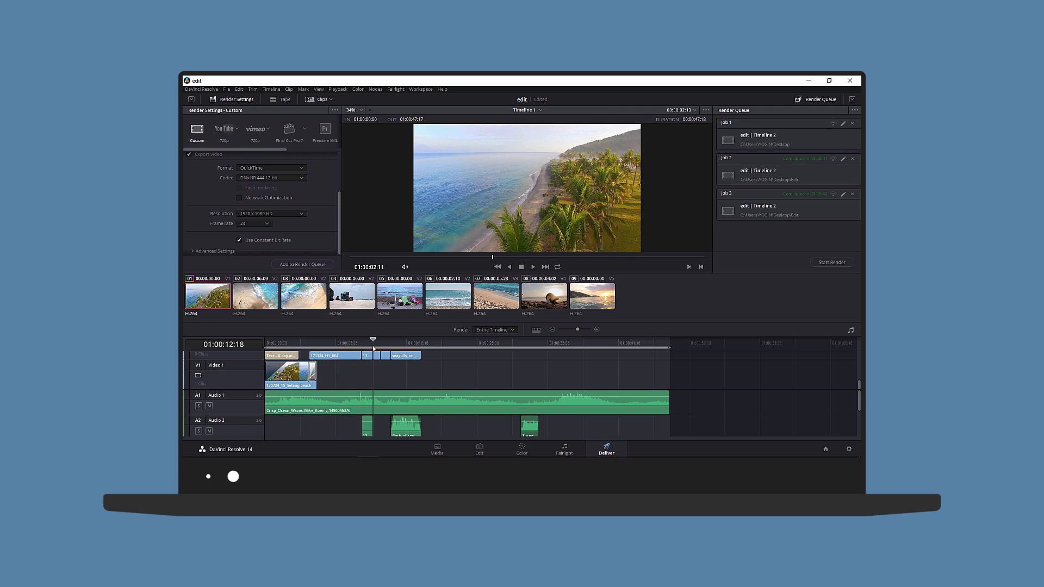
Move the playhead near the timeline's end and open the DaVinci Resolve application menu.
left_click(492, 341)
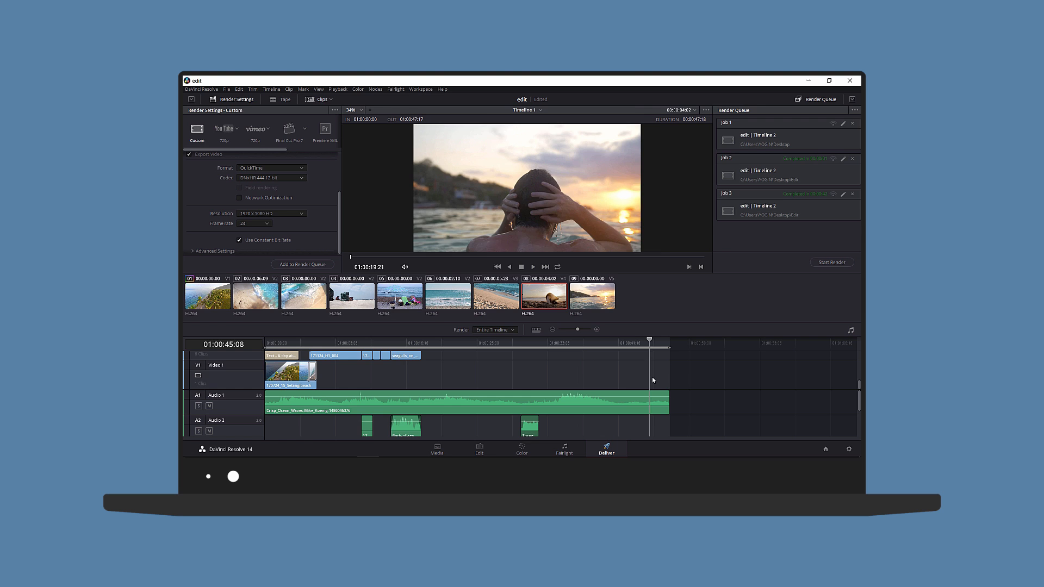
left_click(201, 89)
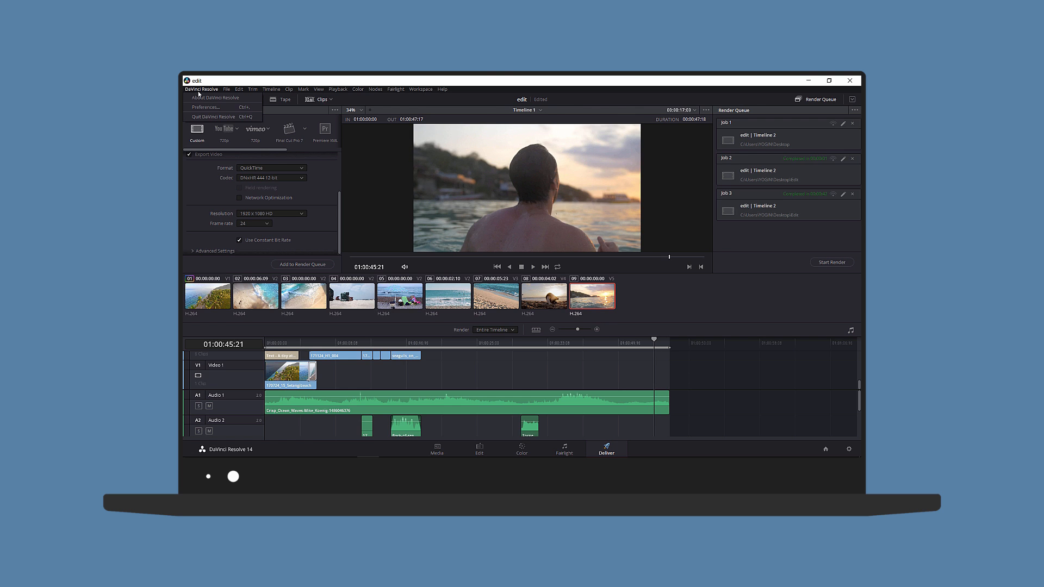
Open Preferences, view System Control Panels and Advanced, then User Editing settings.
left_click(207, 107)
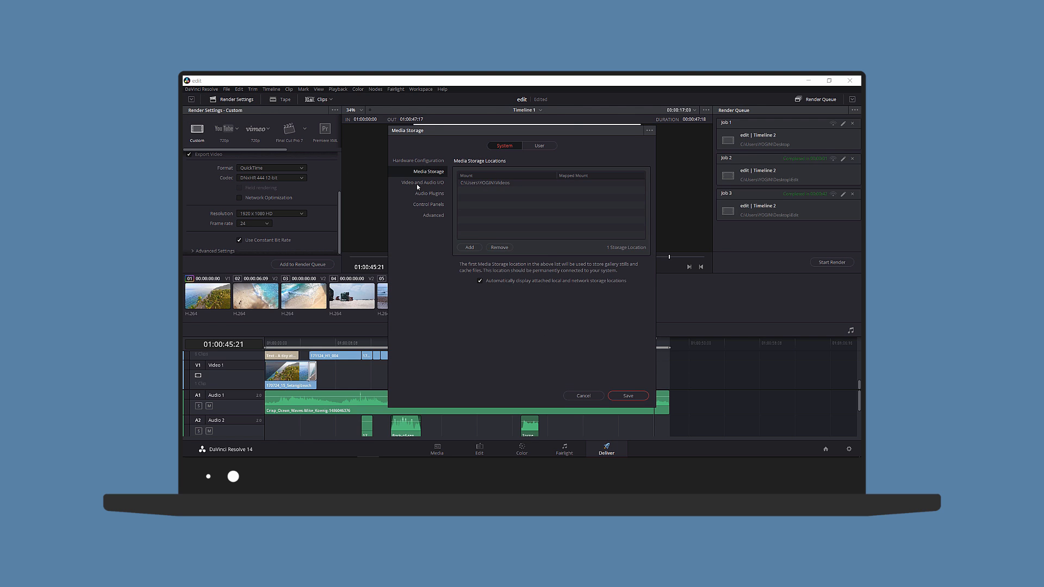
left_click(429, 204)
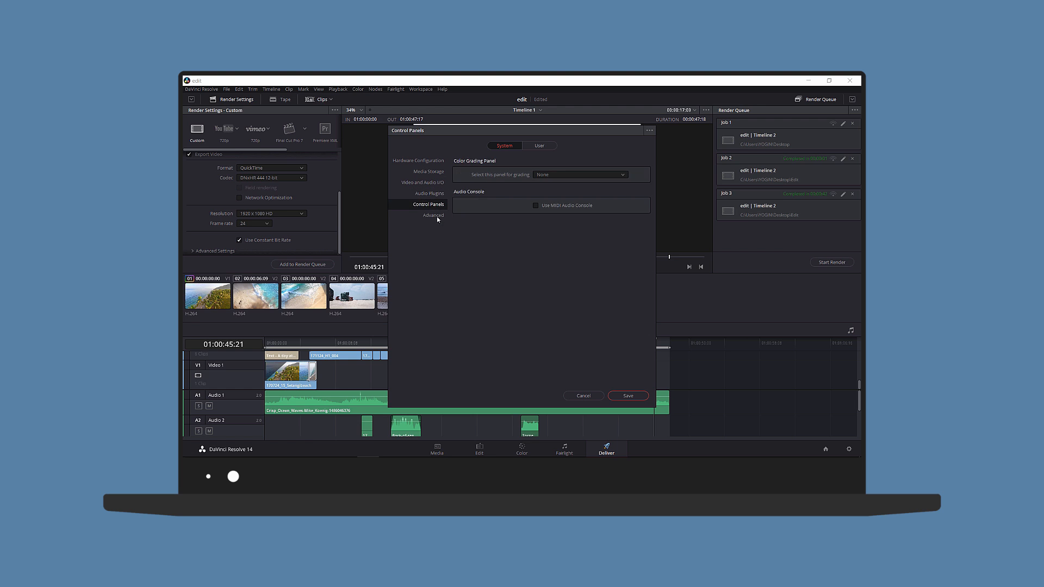
left_click(432, 215)
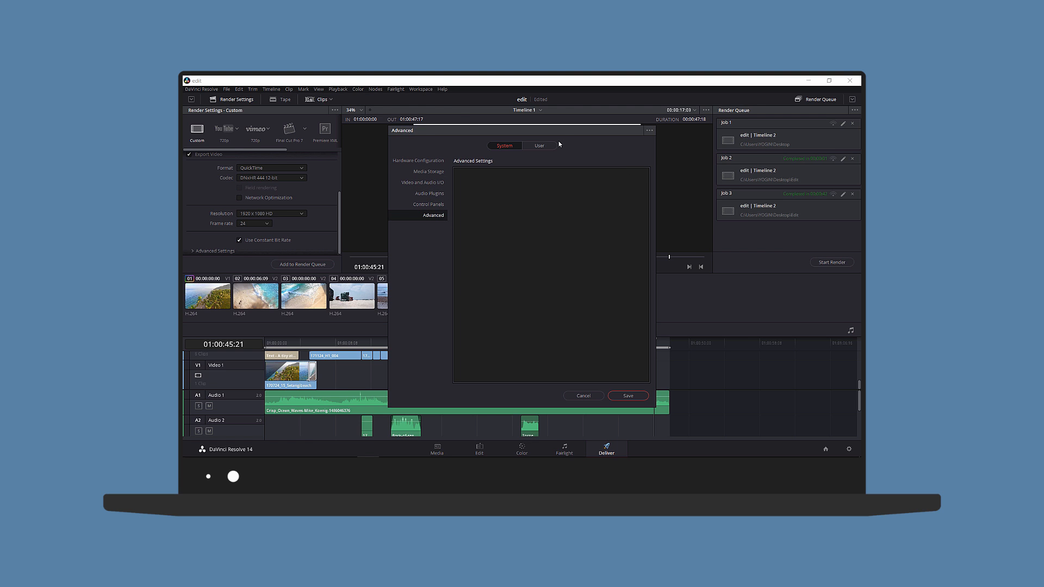
left_click(539, 145)
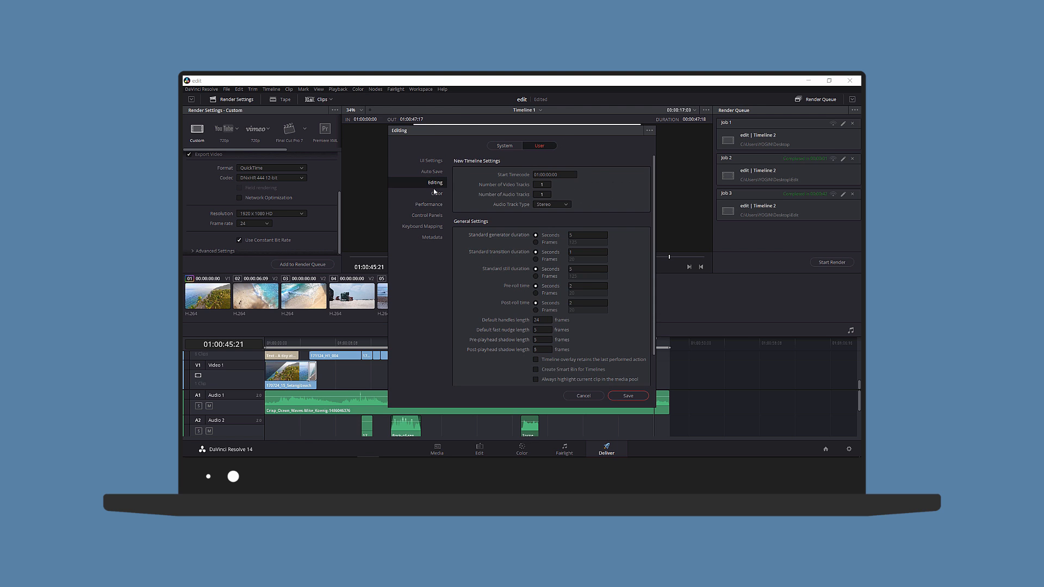